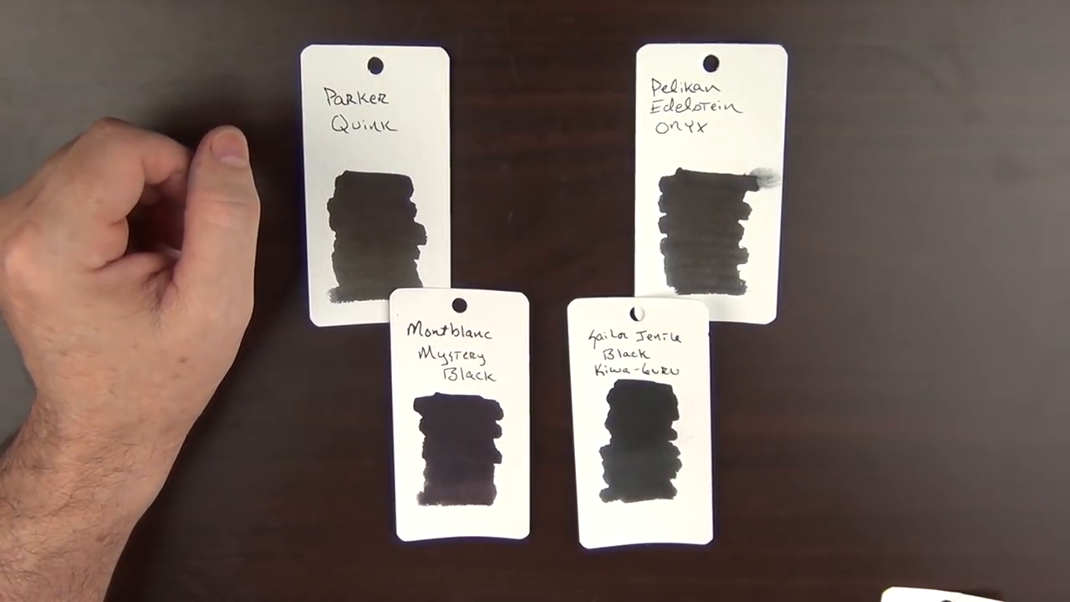
left_click_drag(376, 209, 351, 151)
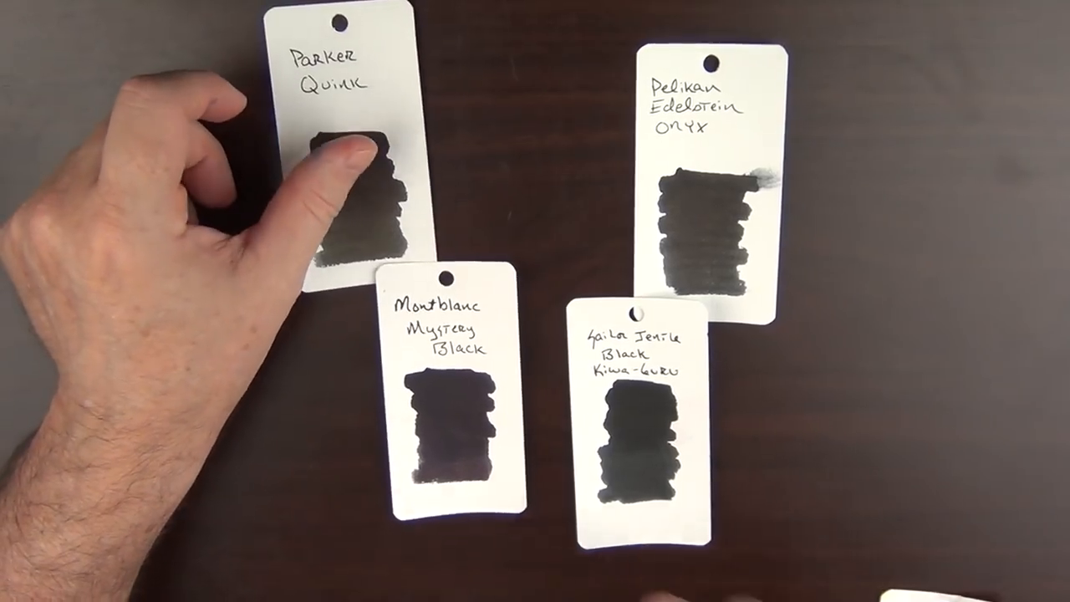